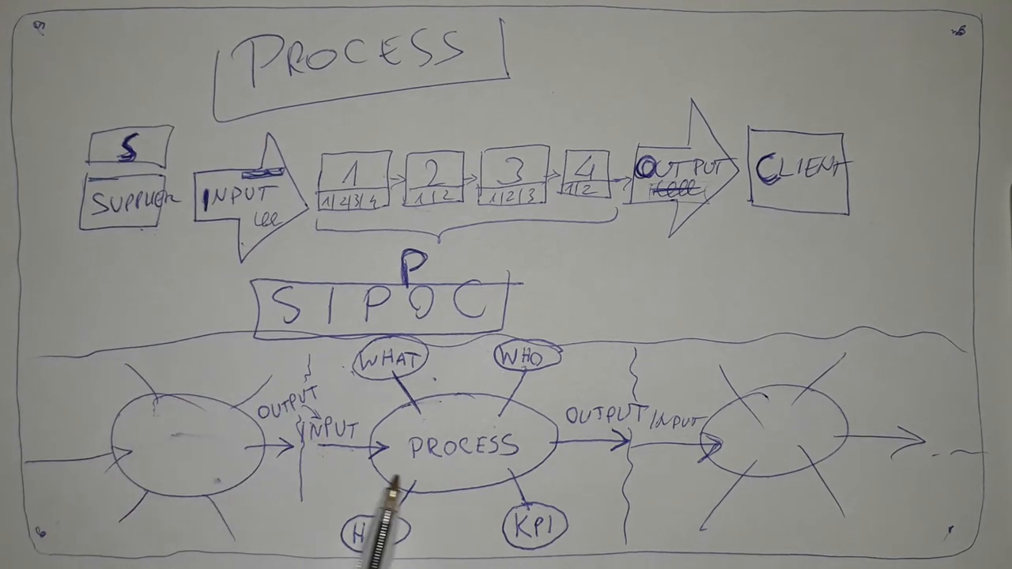
mouse_move(395, 490)
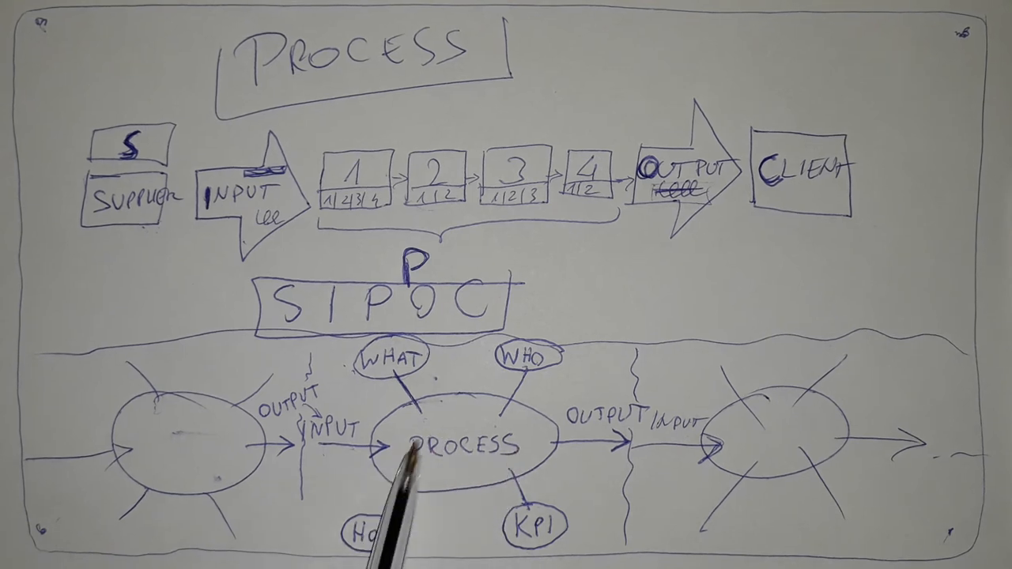